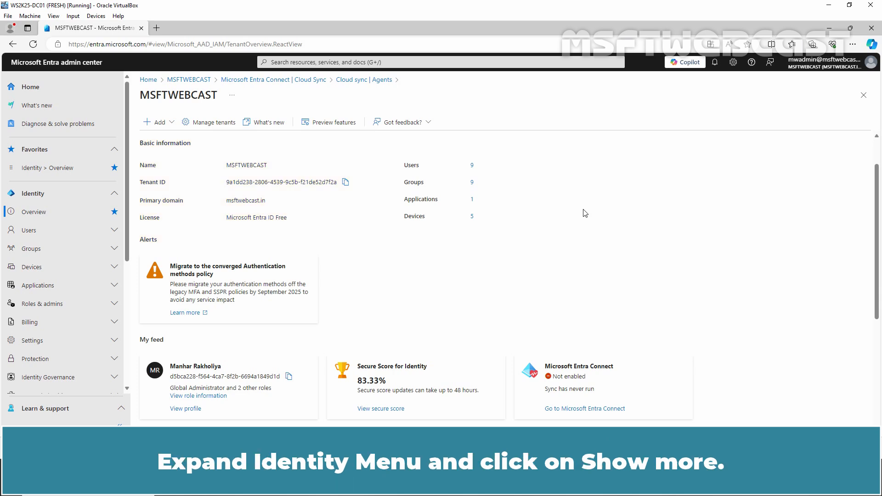
{"action": "mouse_move", "coordinate": [25, 293]}
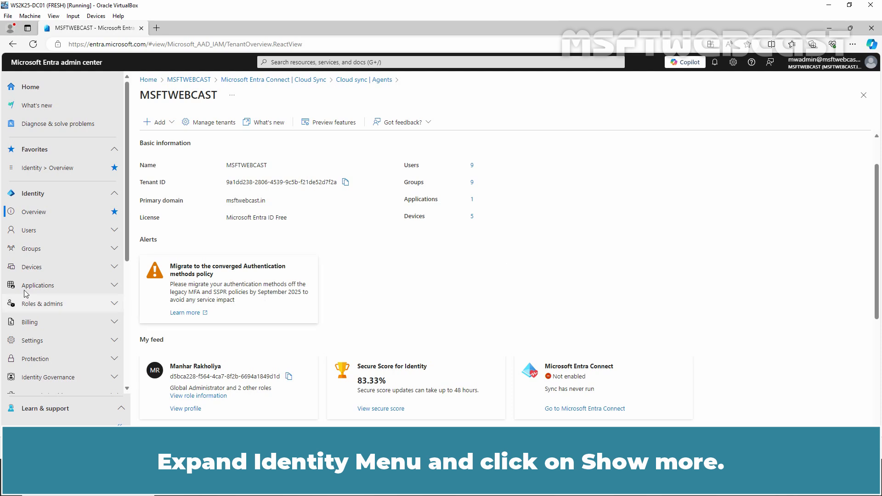
Open Cloud Sync's Agents list to confirm the WS2K25-DC01 agent is active
{"action": "left_click", "coordinate": [35, 372]}
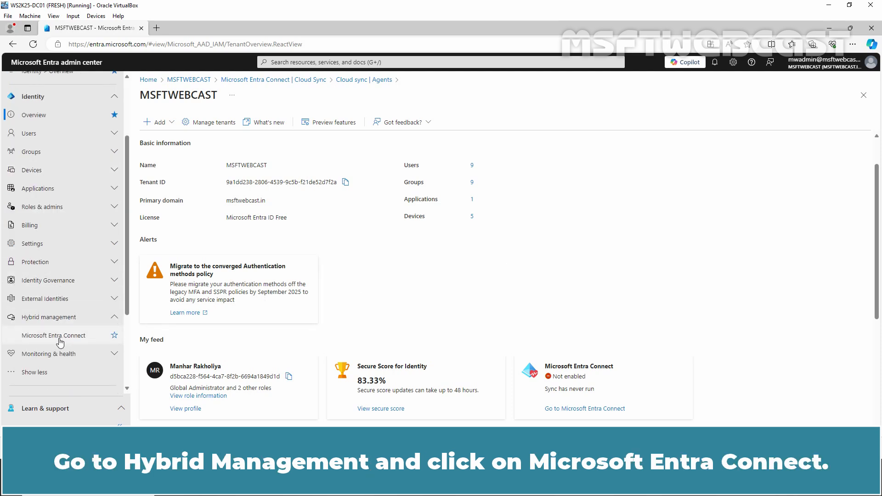
{"action": "left_click", "coordinate": [53, 336]}
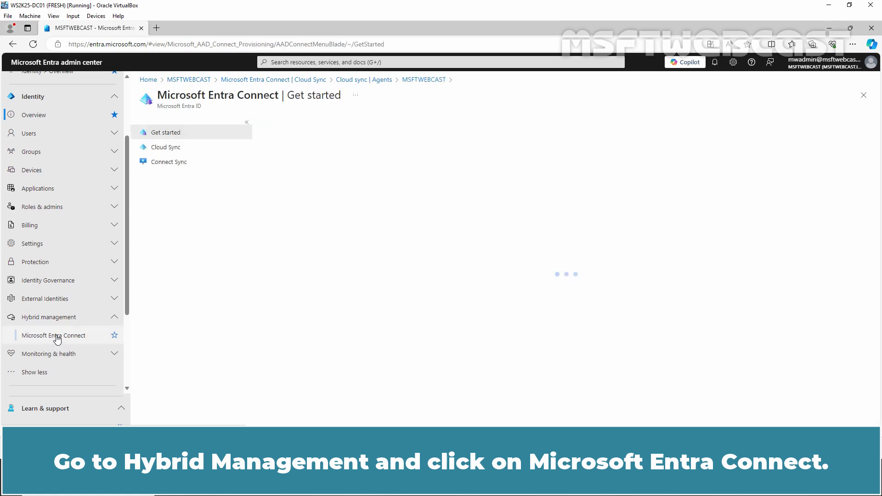
{"action": "left_click", "coordinate": [53, 336]}
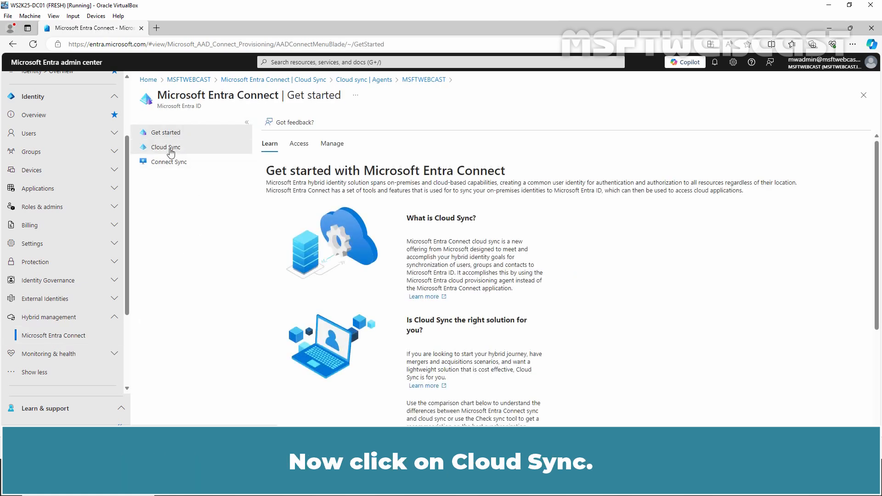
{"action": "left_click", "coordinate": [166, 148]}
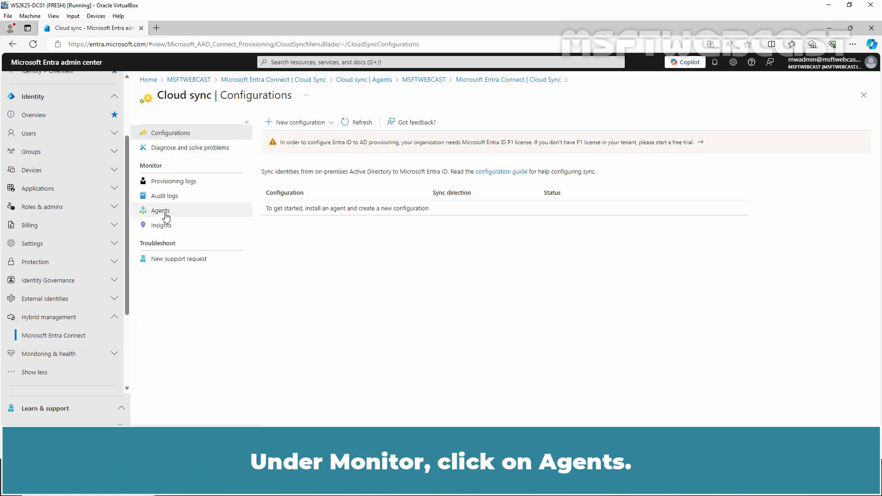
{"action": "left_click", "coordinate": [160, 210]}
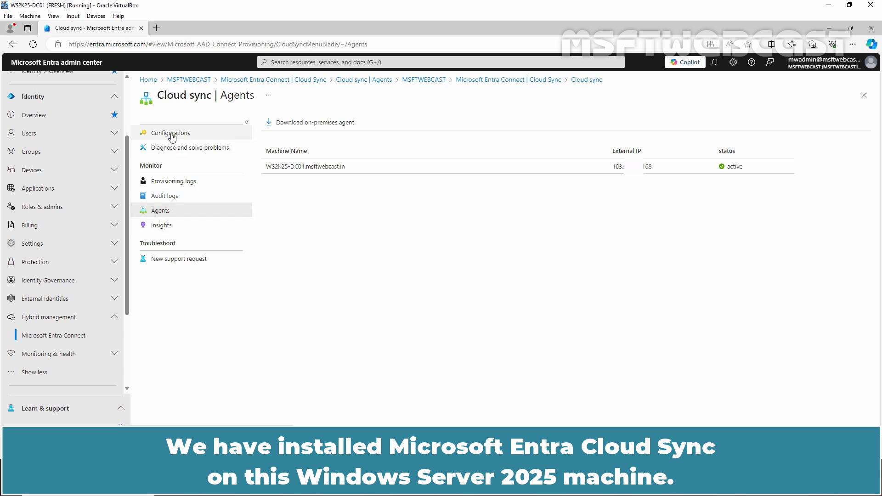
Start a new AD to Microsoft Entra ID sync configuration from the Configurations list
{"action": "left_click", "coordinate": [170, 132]}
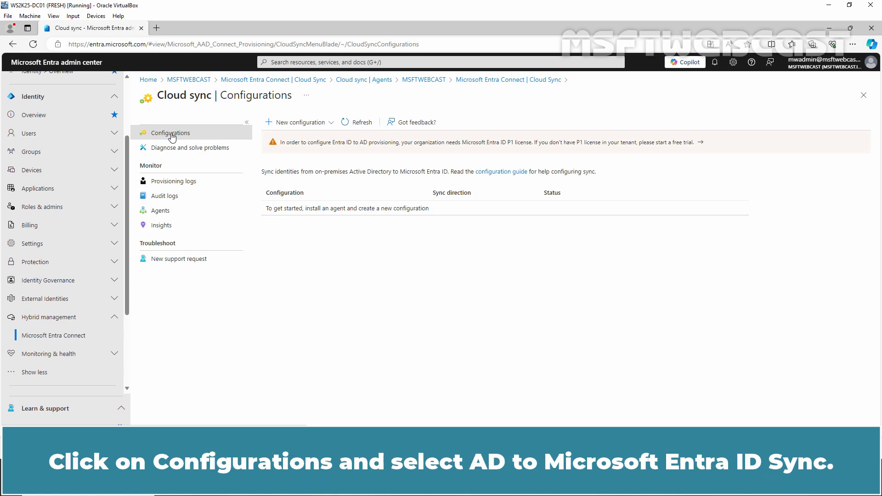
{"action": "left_click", "coordinate": [299, 122]}
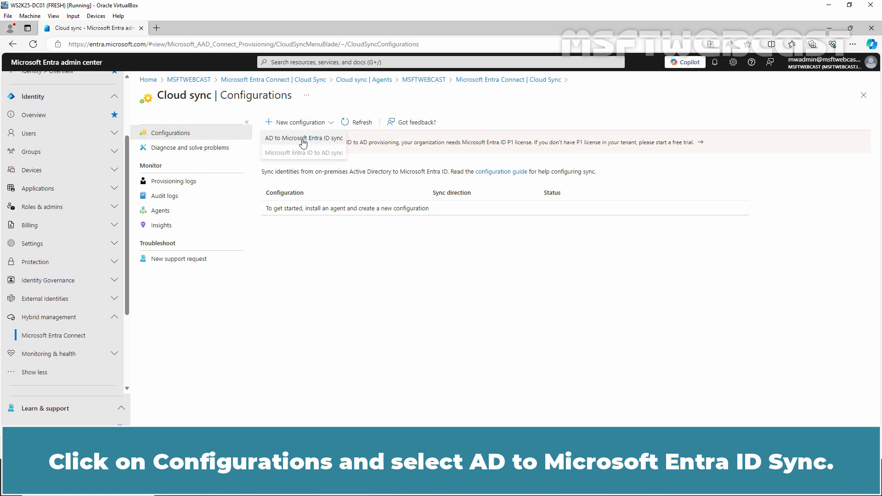
{"action": "left_click", "coordinate": [303, 138]}
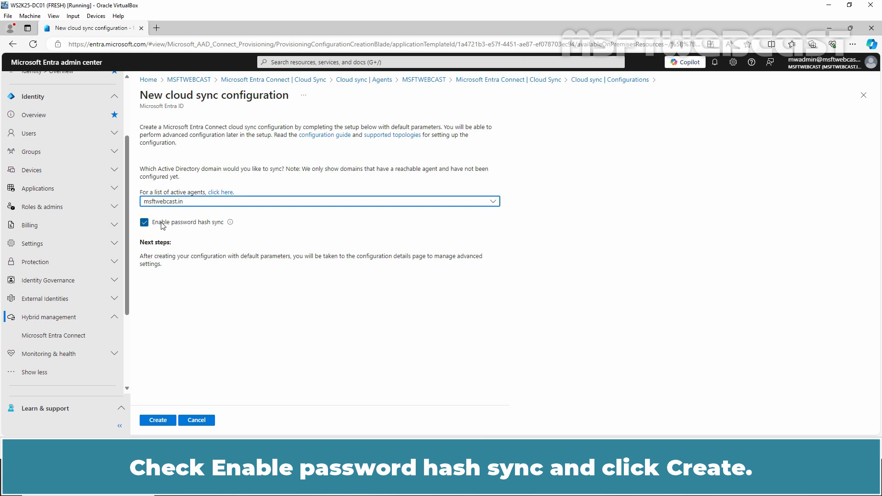
Create the msftwebcast.in configuration, then review its Get started steps and Overview tab
{"action": "left_click", "coordinate": [157, 421]}
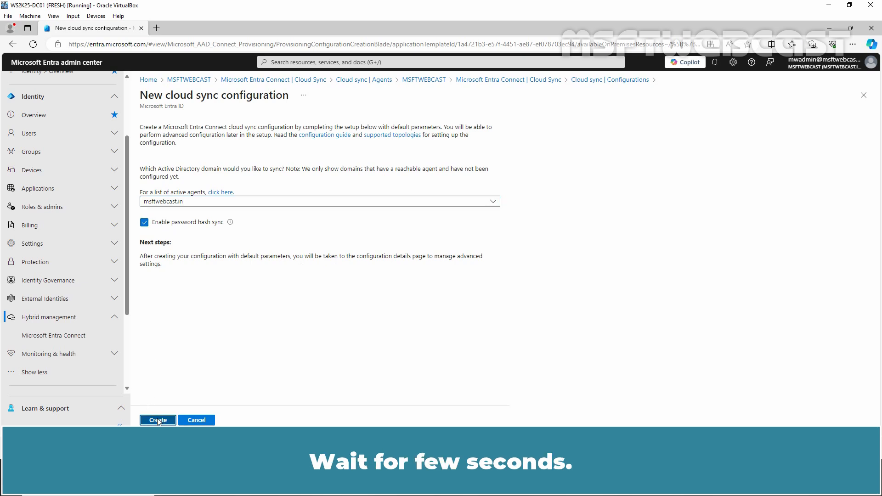
{"action": "left_click", "coordinate": [158, 420]}
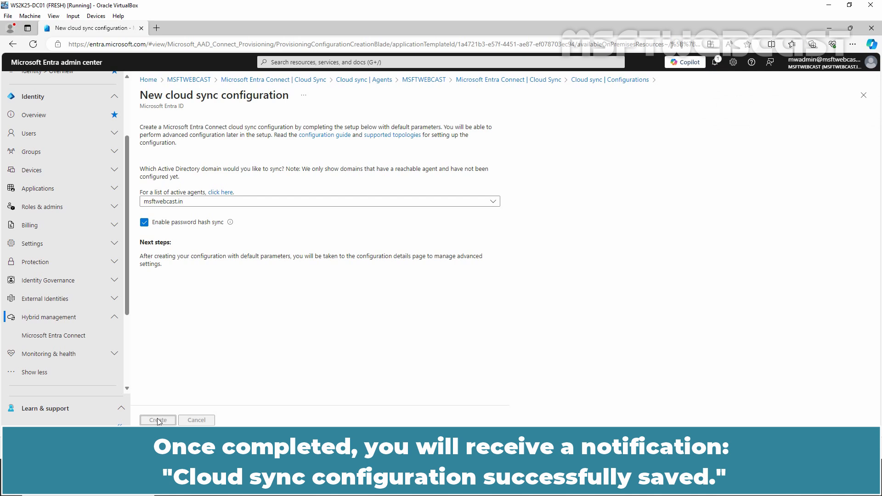
{"action": "left_click", "coordinate": [158, 419]}
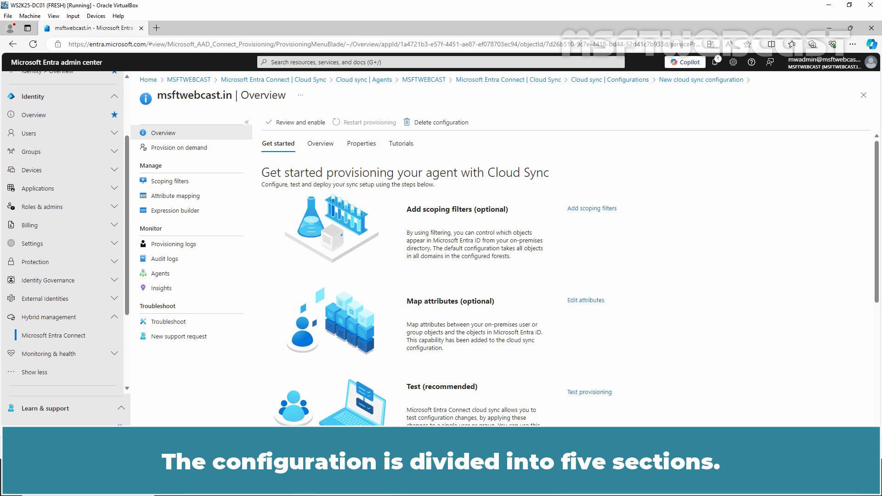
{"action": "scroll", "scroll_direction": "down", "scroll_amount": 3}
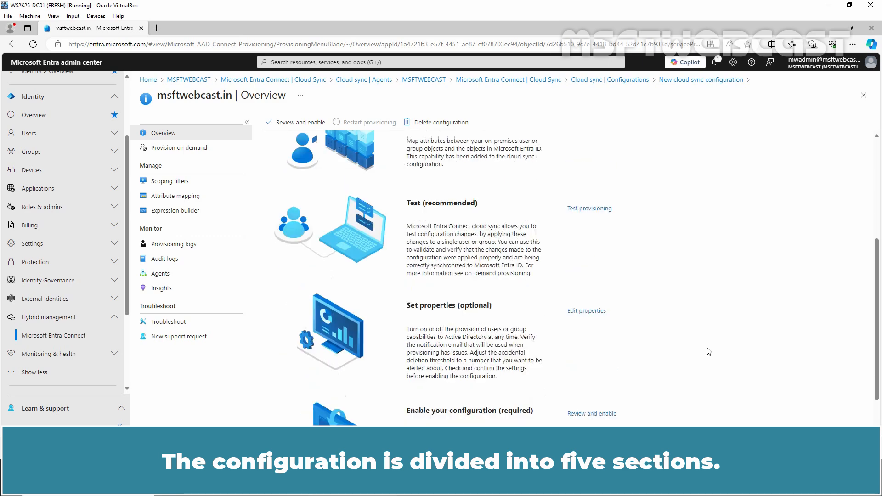
{"action": "left_click", "coordinate": [320, 144]}
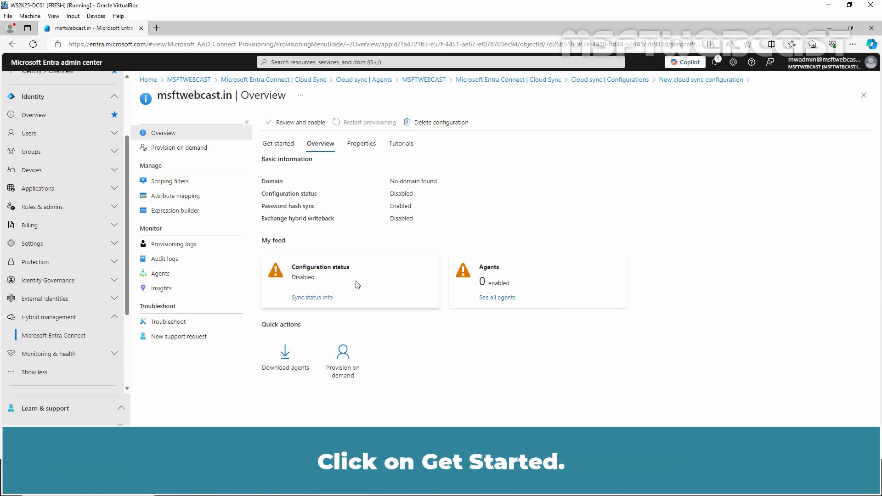
{"action": "left_click", "coordinate": [278, 144]}
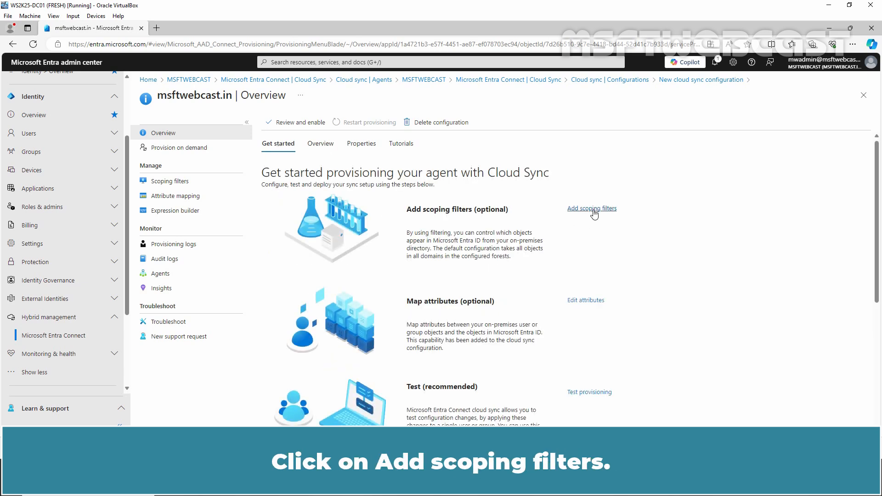
Switch the scoping filter to Selected organizational units and confirm the scoping type change
{"action": "left_click", "coordinate": [592, 208]}
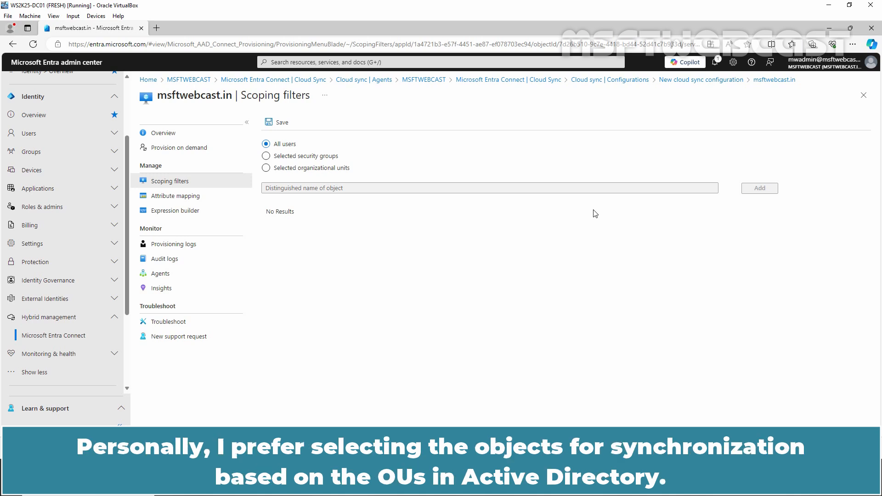
{"action": "left_click", "coordinate": [266, 168]}
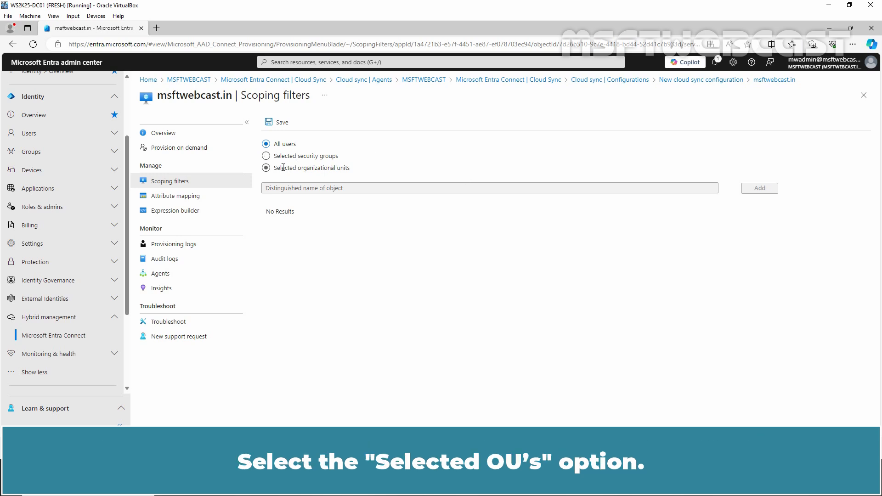
{"action": "left_click", "coordinate": [267, 168]}
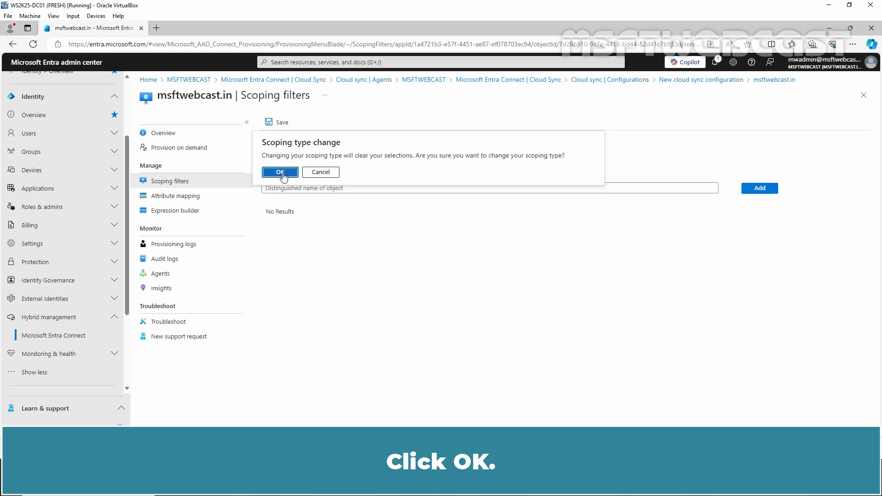
{"action": "left_click", "coordinate": [280, 173]}
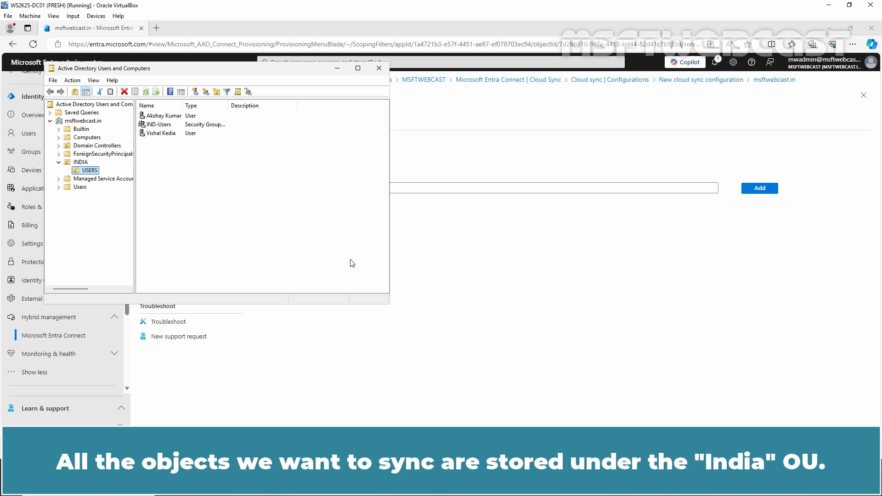
Expand the INDIA OU and open its properties, then close them
{"action": "left_click", "coordinate": [80, 162]}
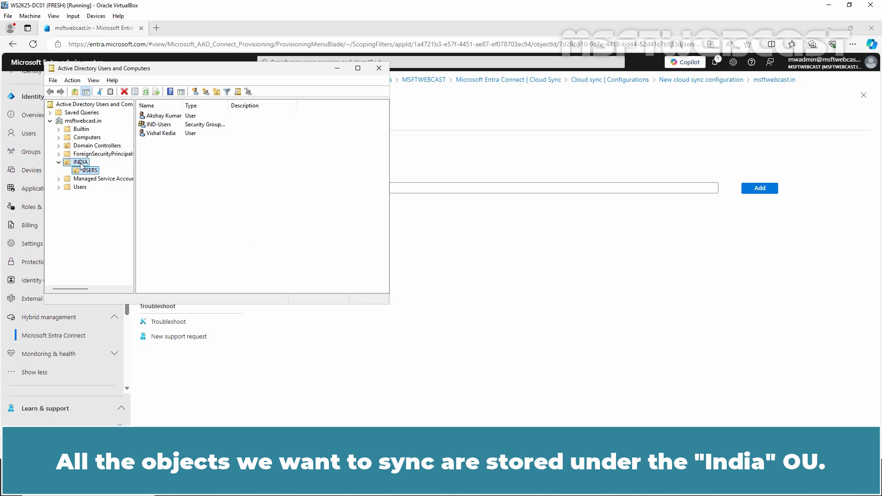
{"action": "left_click", "coordinate": [81, 163]}
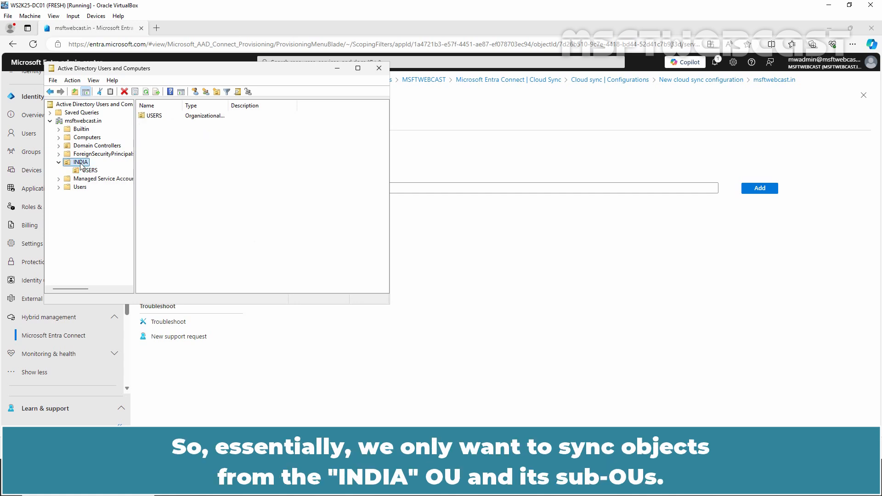
{"action": "right_click", "coordinate": [78, 162]}
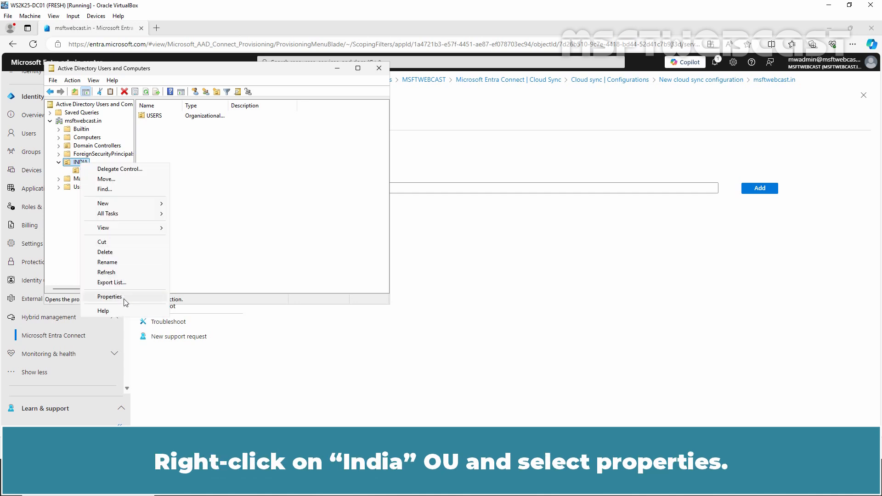
{"action": "left_click", "coordinate": [110, 297]}
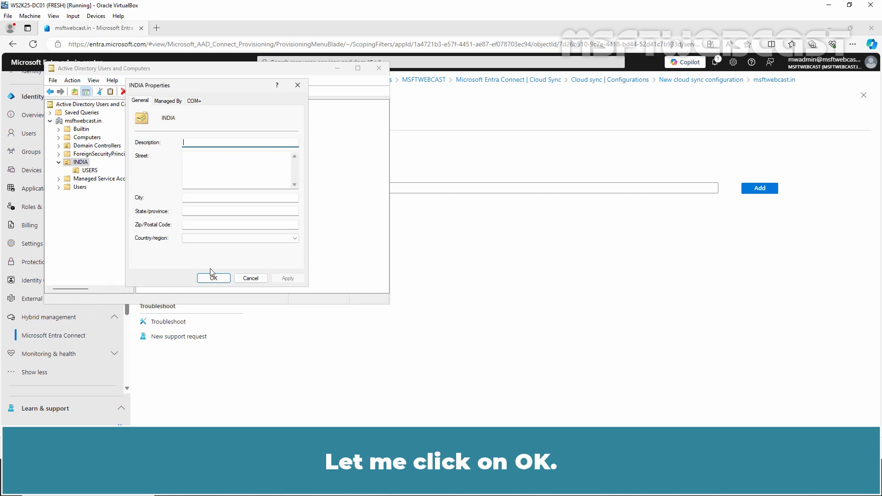
{"action": "left_click", "coordinate": [213, 278]}
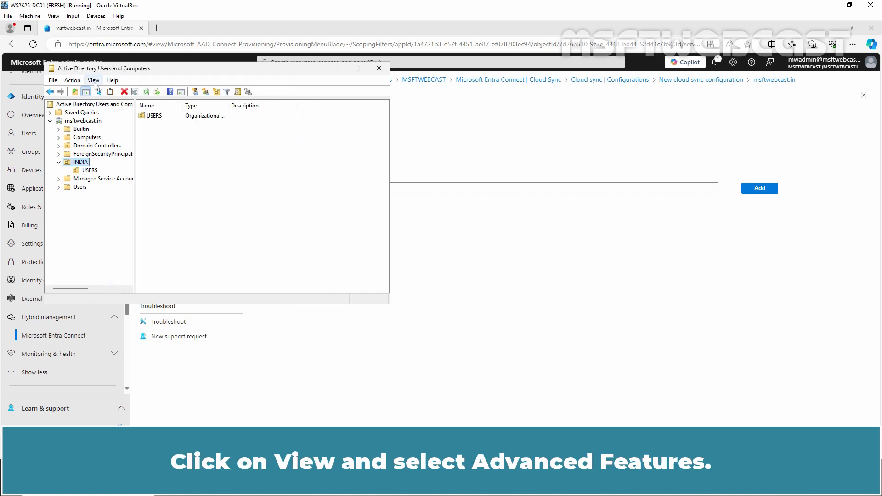
Enable the advanced view and copy INDIA's distinguishedName from the Attribute Editor
{"action": "left_click", "coordinate": [93, 80]}
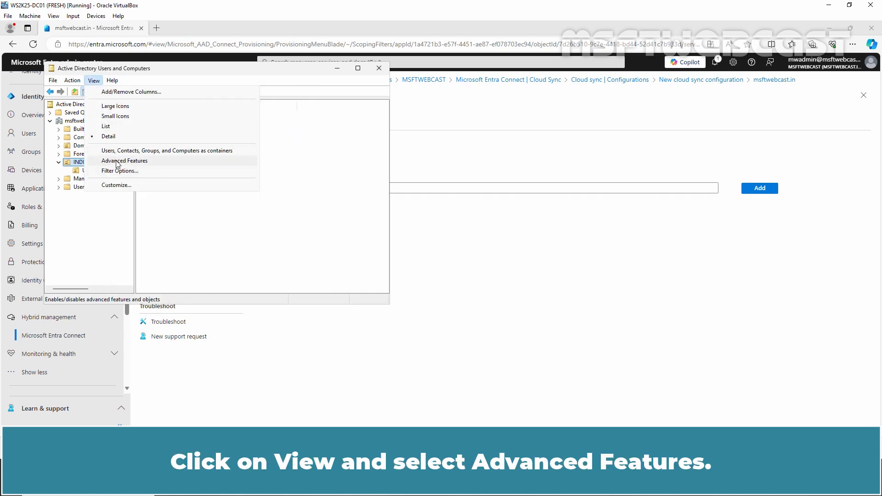
{"action": "left_click", "coordinate": [125, 161]}
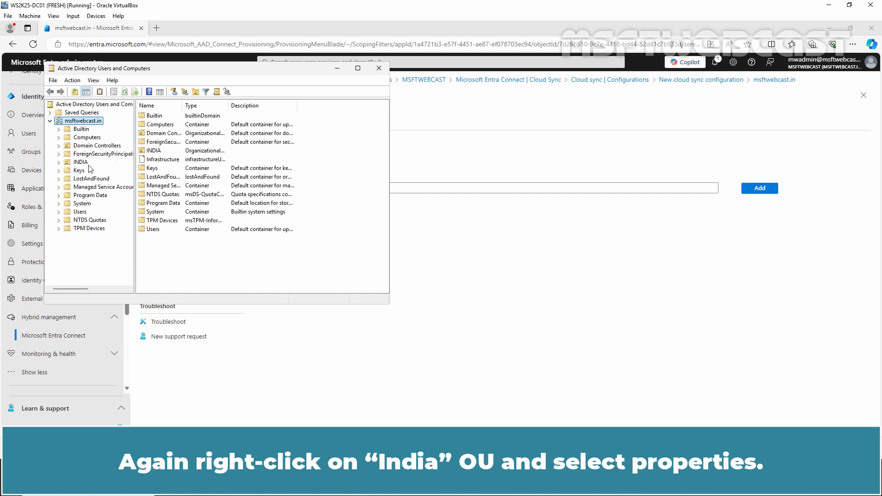
{"action": "right_click", "coordinate": [72, 162]}
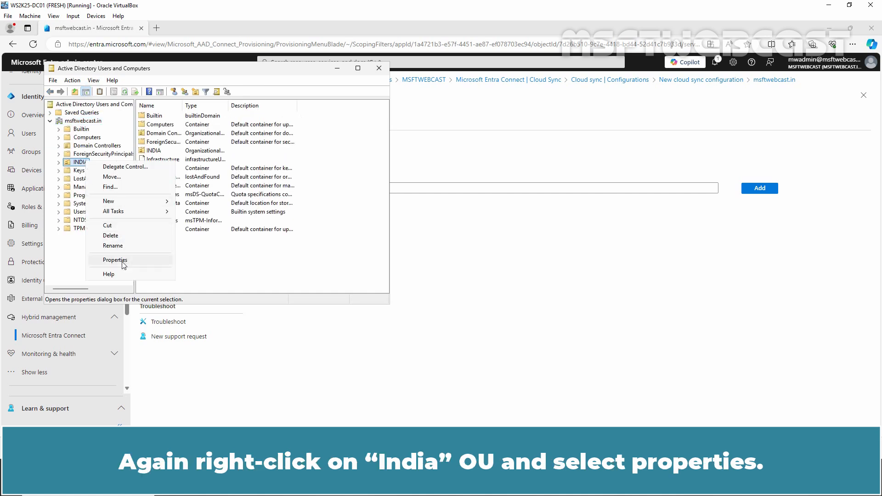
{"action": "left_click", "coordinate": [114, 259]}
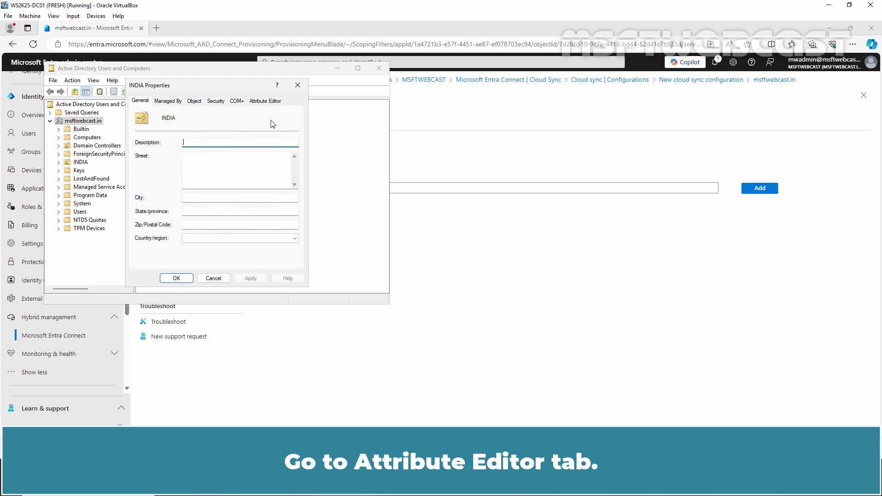
{"action": "left_click", "coordinate": [265, 100]}
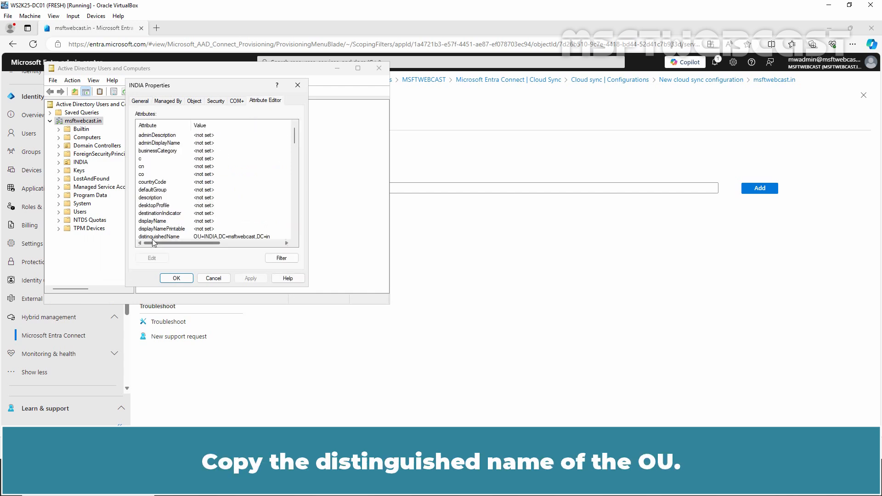
{"action": "double_click", "coordinate": [159, 236]}
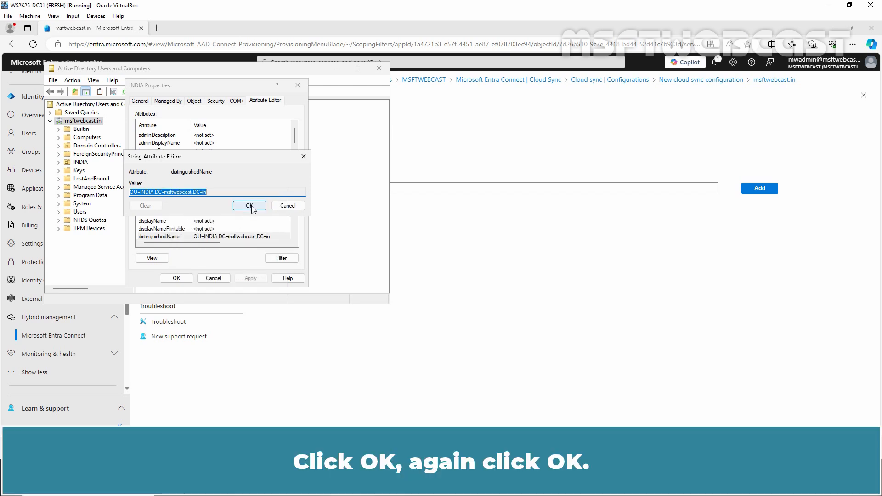
{"action": "left_click", "coordinate": [249, 205]}
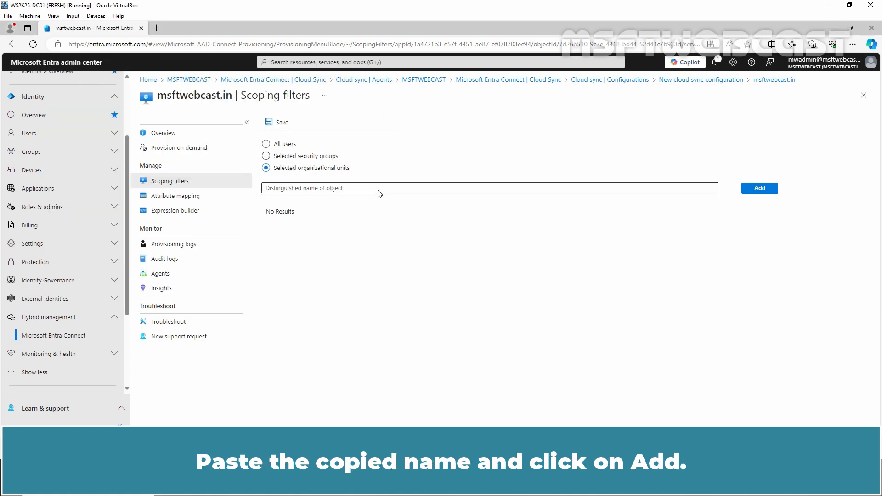
Add the INDIA OU's distinguished name to the scoping filter and save
{"action": "left_click", "coordinate": [759, 188]}
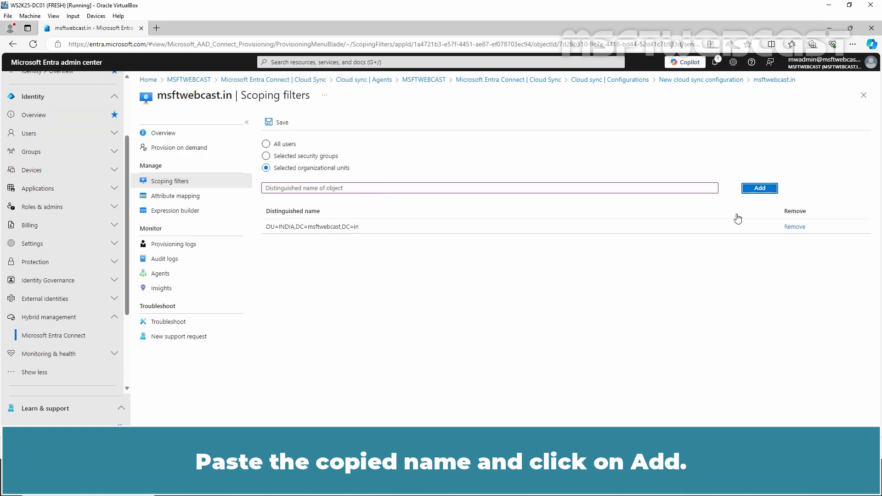
{"action": "left_click", "coordinate": [276, 123]}
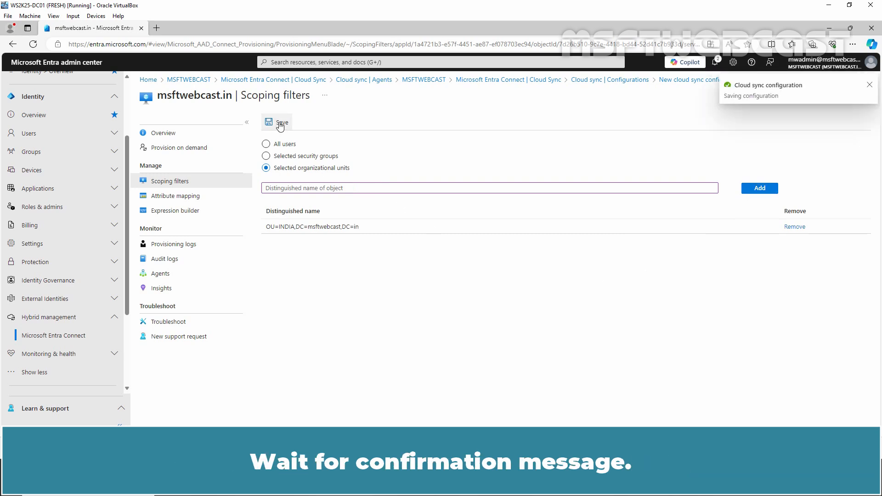
{"action": "left_click", "coordinate": [277, 122]}
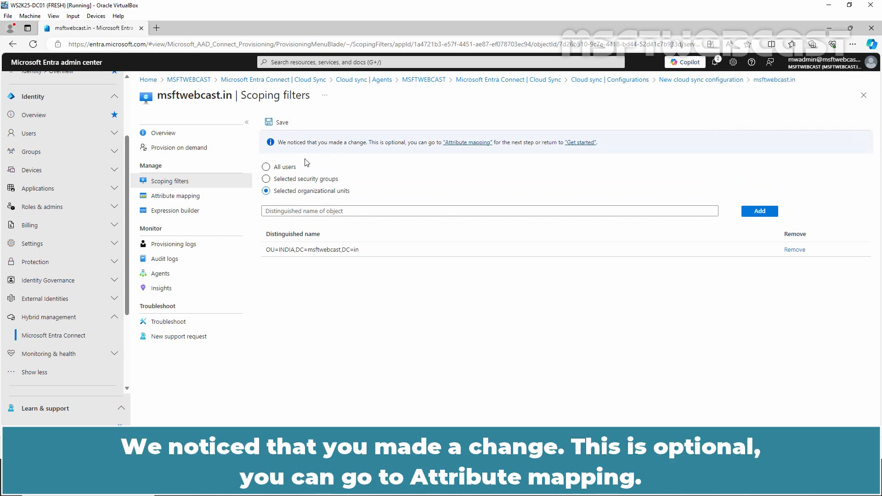
{"action": "mouse_move", "coordinate": [467, 144]}
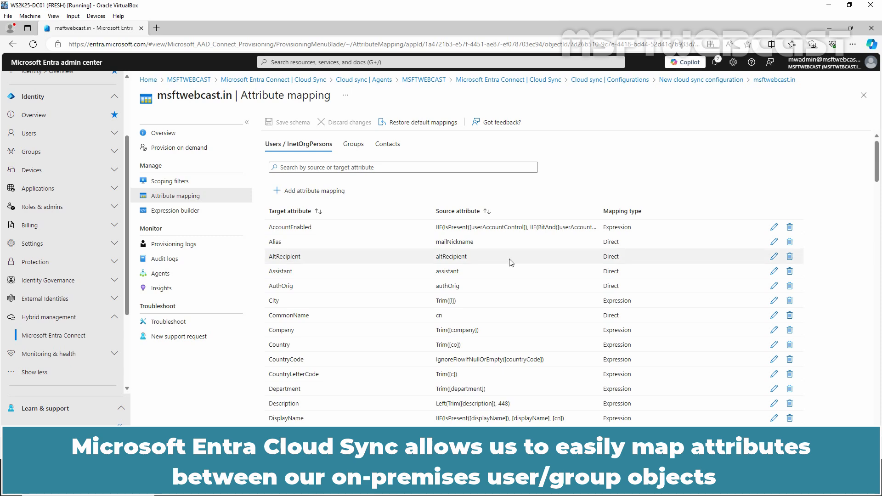
Scroll through the msftwebcast.in configuration's Users / InetOrgPersons attribute mappings
{"action": "scroll", "scroll_direction": "down", "scroll_amount": 3}
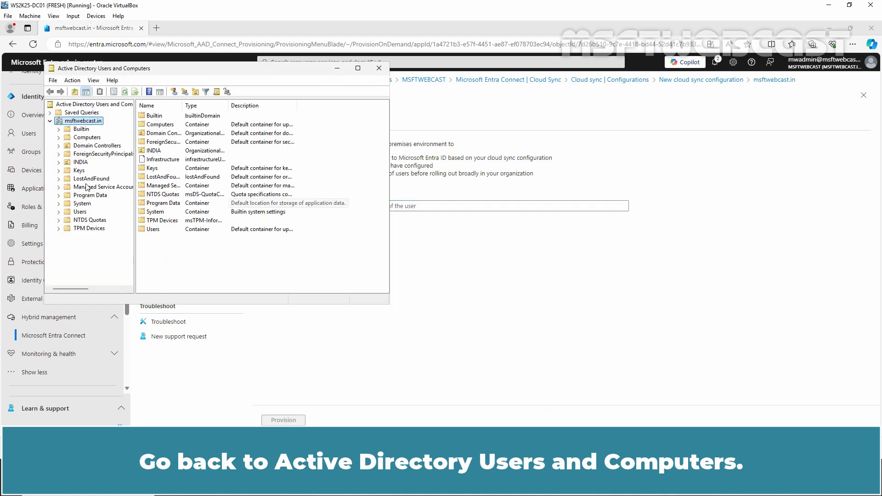
{"action": "left_click", "coordinate": [81, 162]}
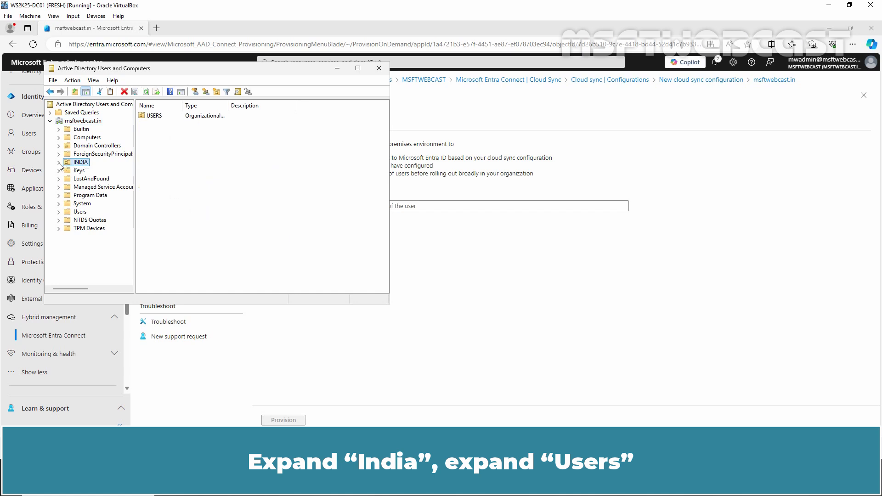
{"action": "left_click", "coordinate": [90, 170]}
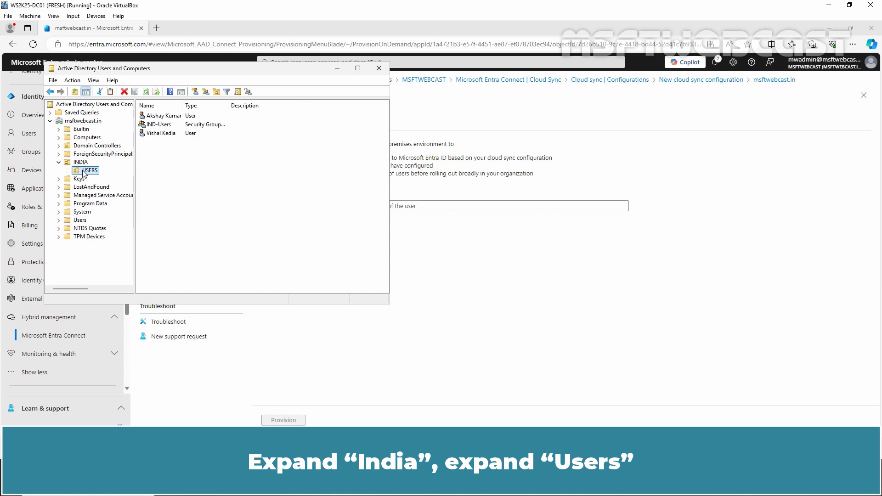
{"action": "right_click", "coordinate": [164, 116]}
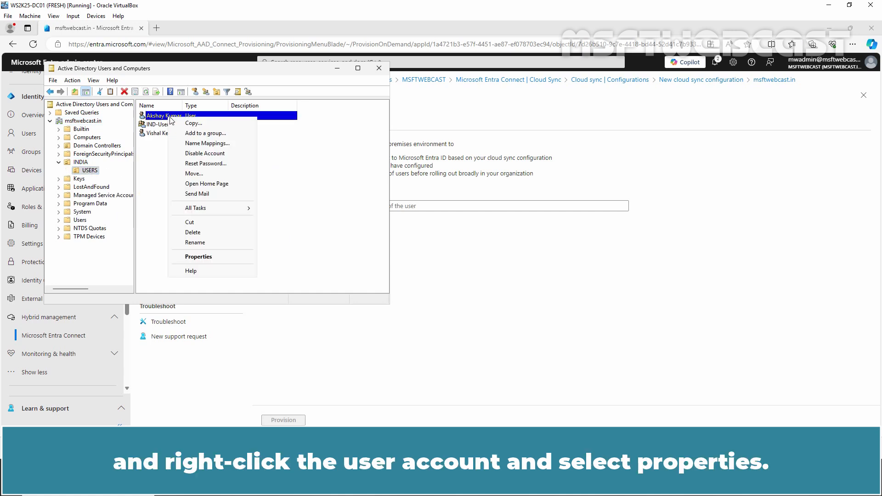
{"action": "left_click", "coordinate": [198, 256]}
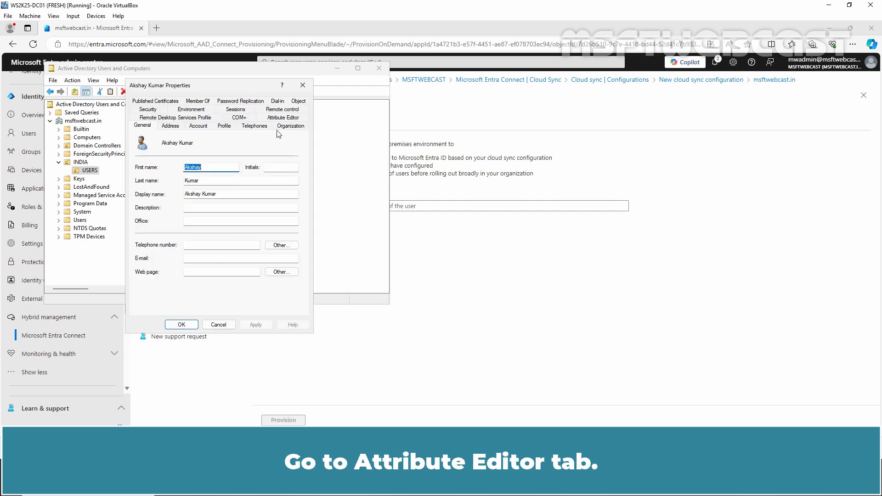
{"action": "left_click", "coordinate": [283, 125]}
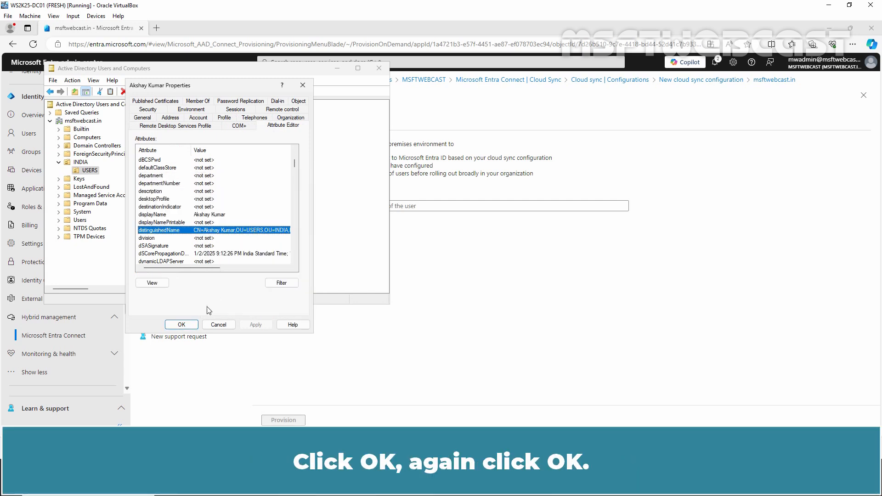
{"action": "left_click", "coordinate": [181, 324]}
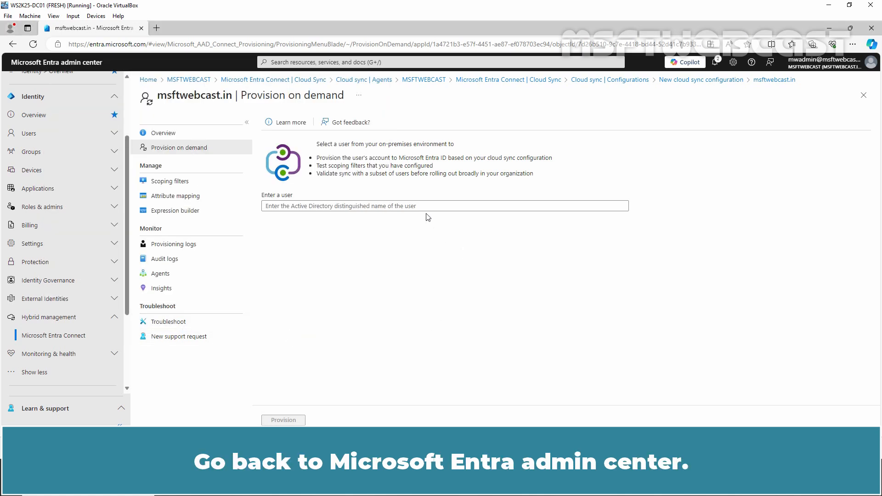
Provision CN=Akshay Kumar,OU=USERS,OU=INDIA,DC=msftwebcast,DC=in on demand and review the export details
{"action": "type", "text": "CN=Akshay Kumar,OU=USERS,OU=INDIA,DC=msftwebcast,DC=in"}
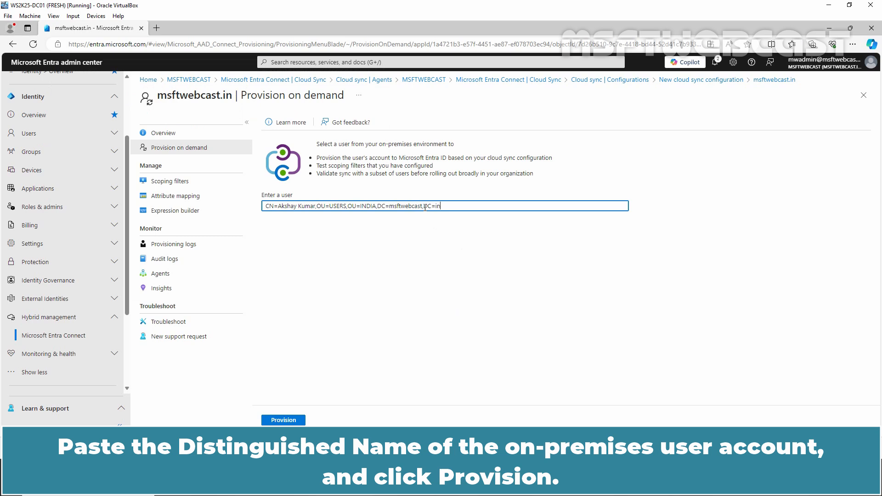
{"action": "left_click", "coordinate": [283, 420]}
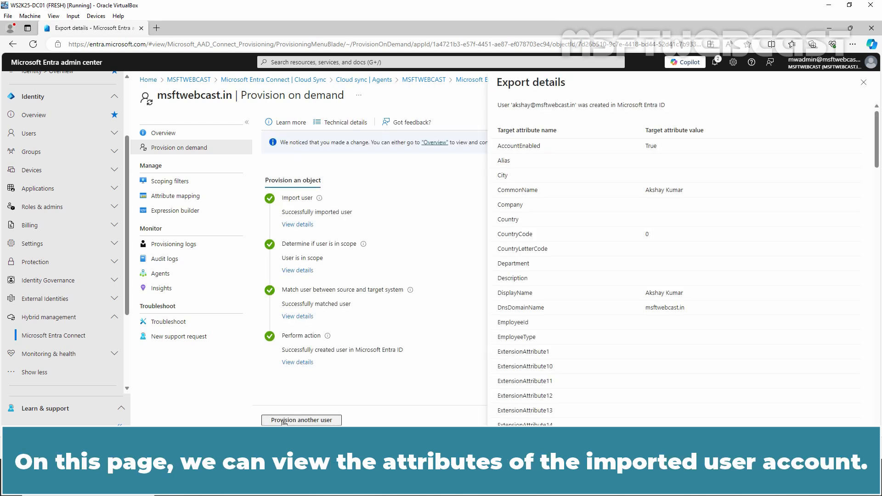
{"action": "scroll", "scroll_direction": "down", "scroll_amount": 3}
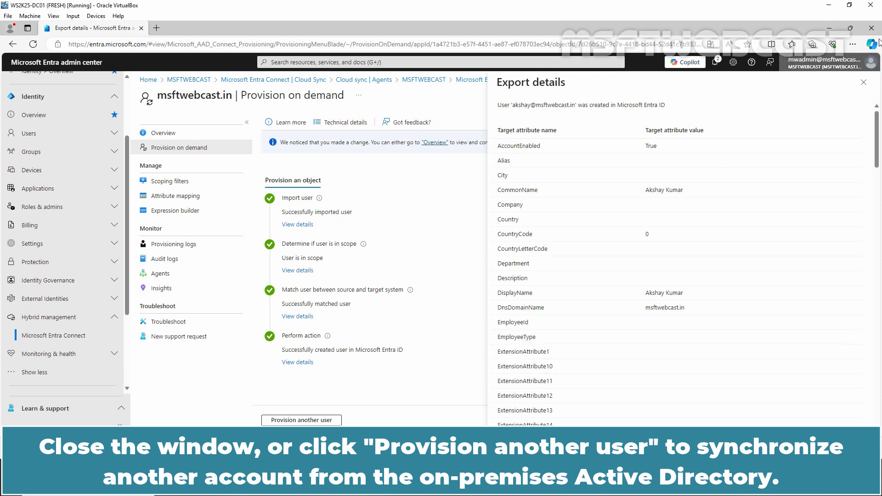
{"action": "left_click", "coordinate": [864, 83]}
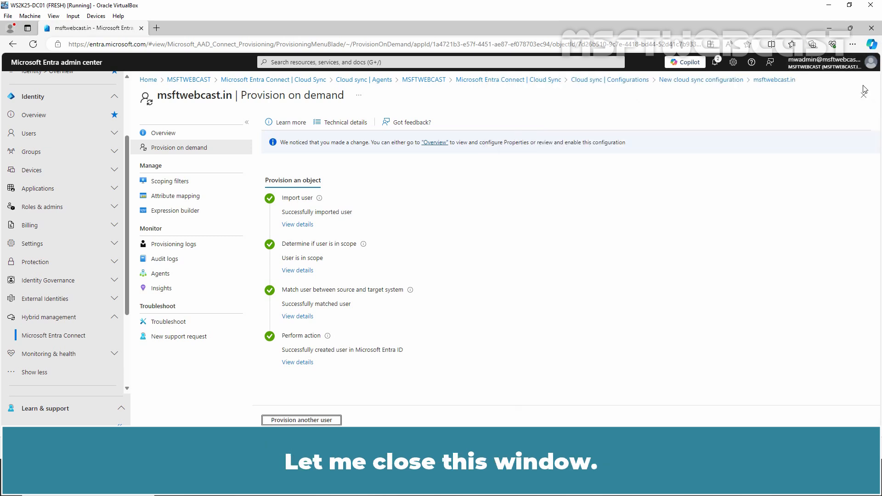
{"action": "left_click", "coordinate": [27, 133]}
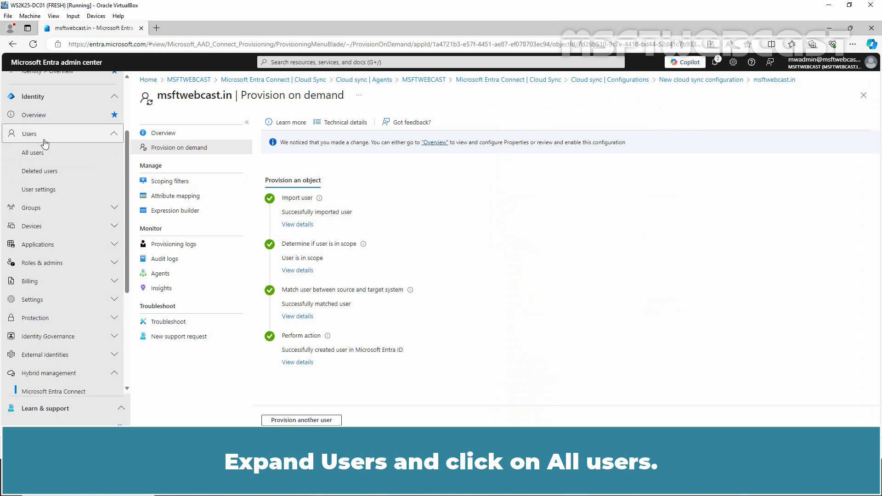
{"action": "left_click", "coordinate": [32, 153]}
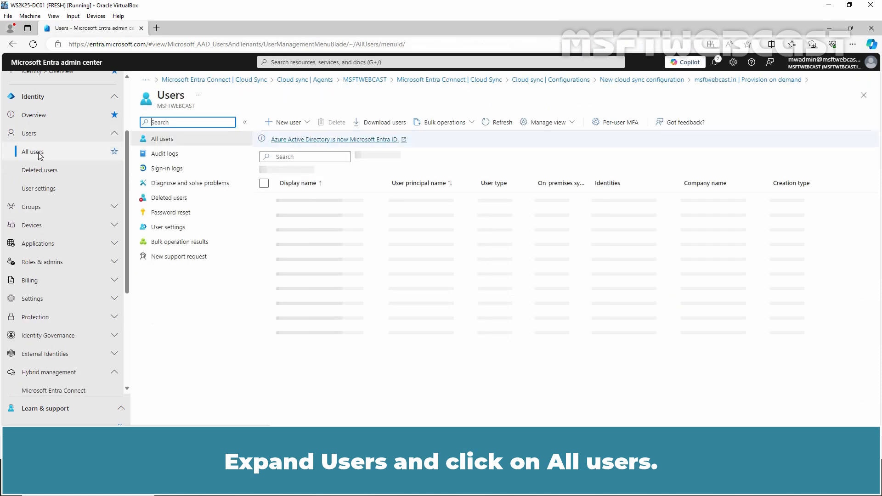
{"action": "left_click", "coordinate": [33, 151]}
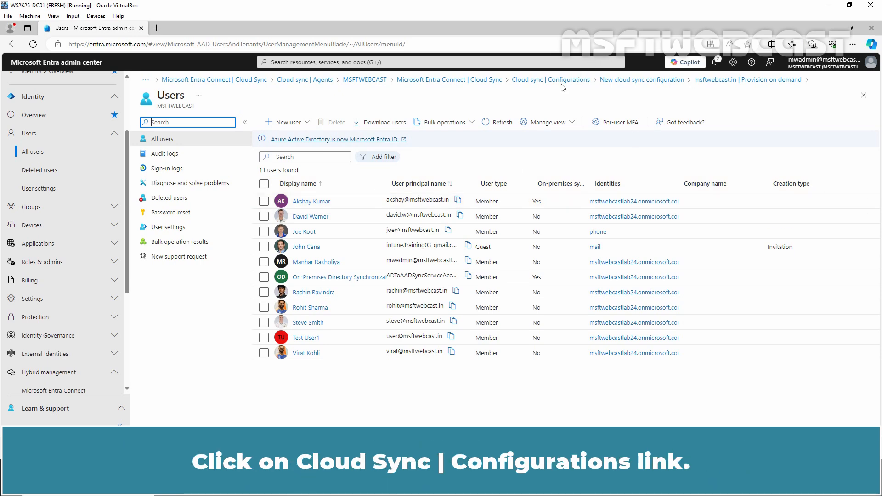
Open the msftwebcast.in configuration's Properties and begin editing its Basics settings
{"action": "left_click", "coordinate": [550, 79]}
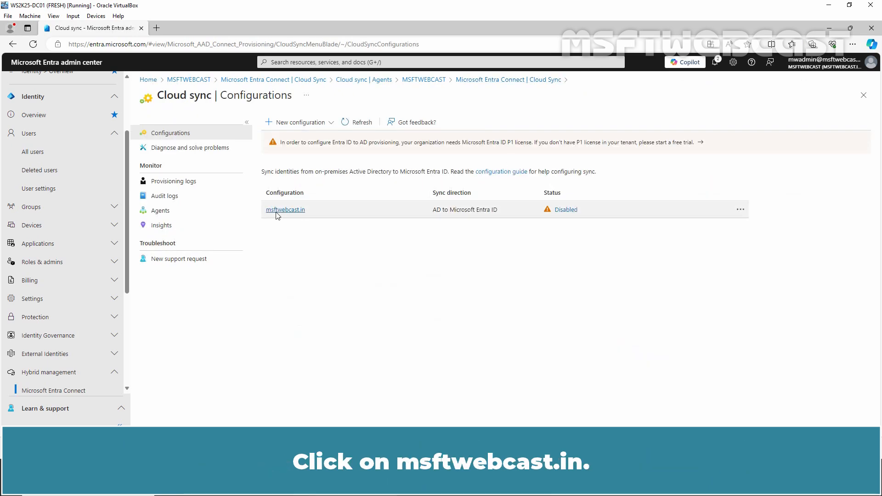
{"action": "left_click", "coordinate": [285, 209]}
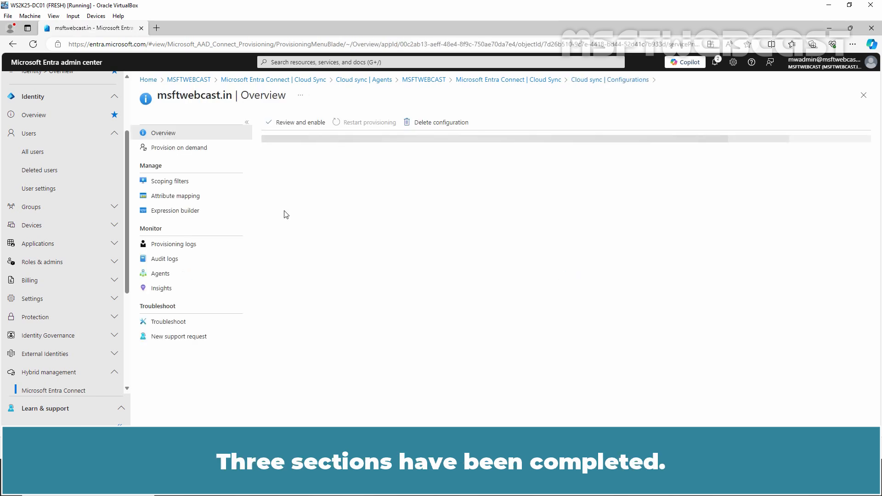
{"action": "scroll", "scroll_direction": "down", "scroll_amount": 3}
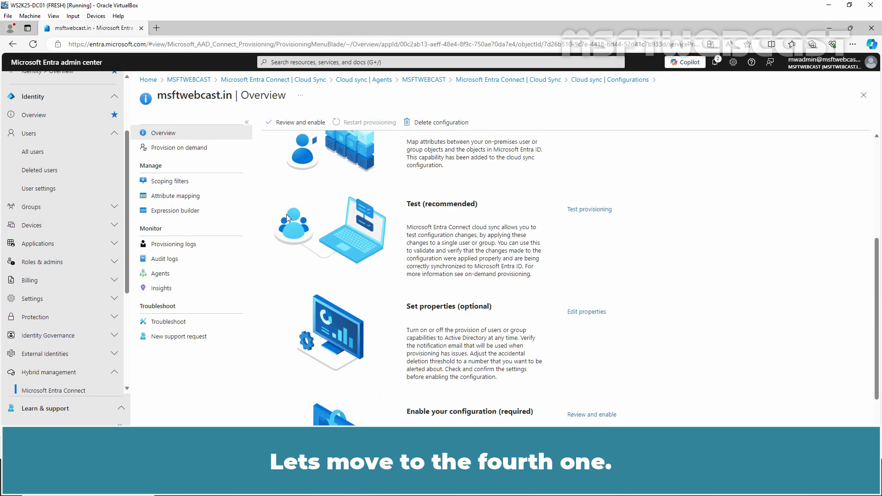
{"action": "left_click", "coordinate": [586, 311]}
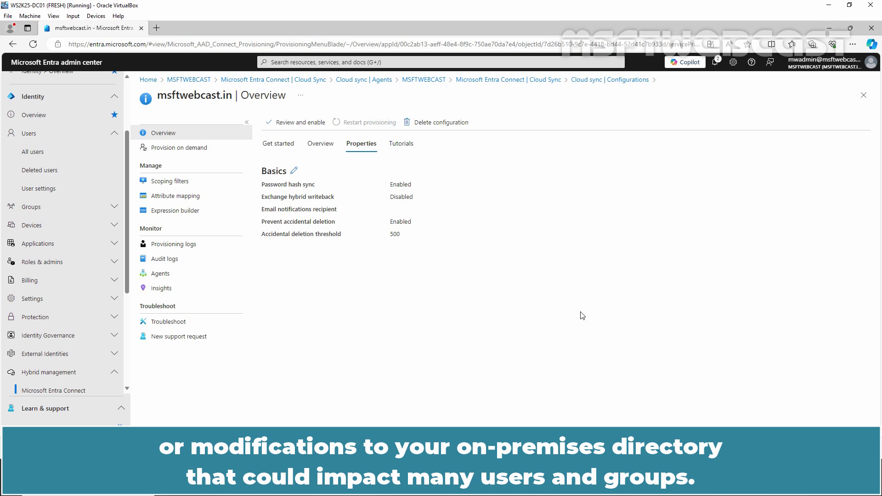
{"action": "left_click", "coordinate": [294, 171]}
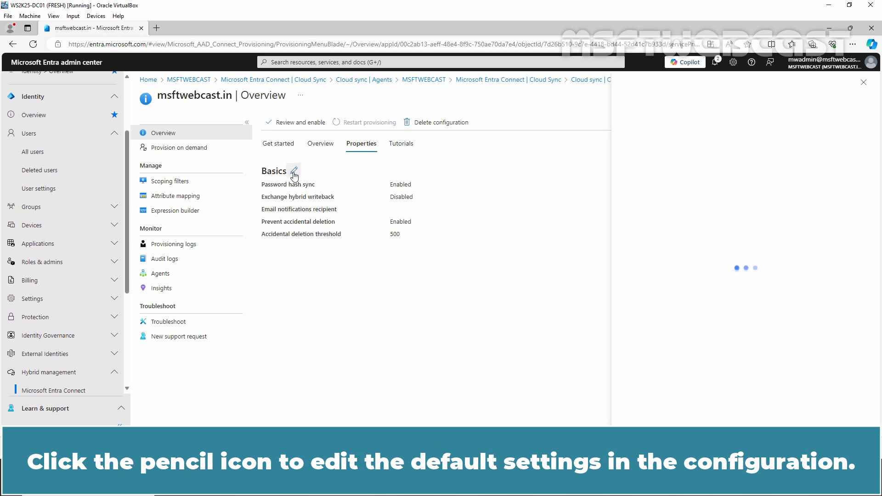
{"action": "left_click", "coordinate": [293, 171]}
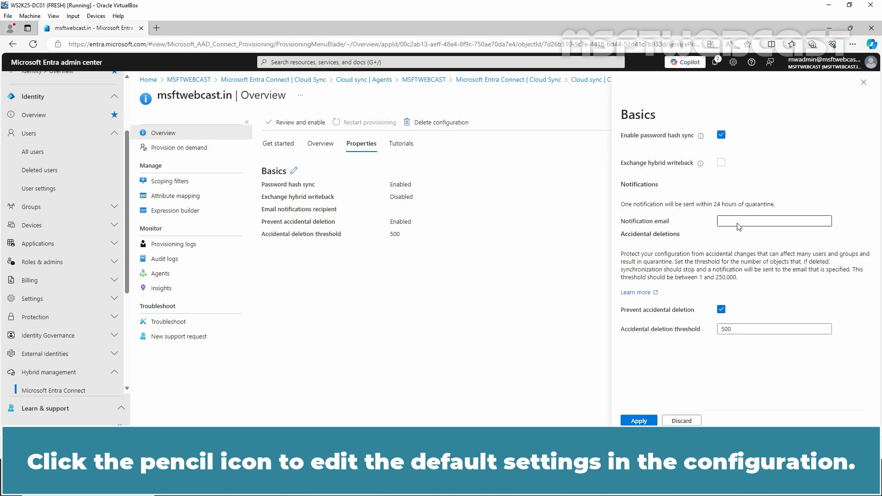
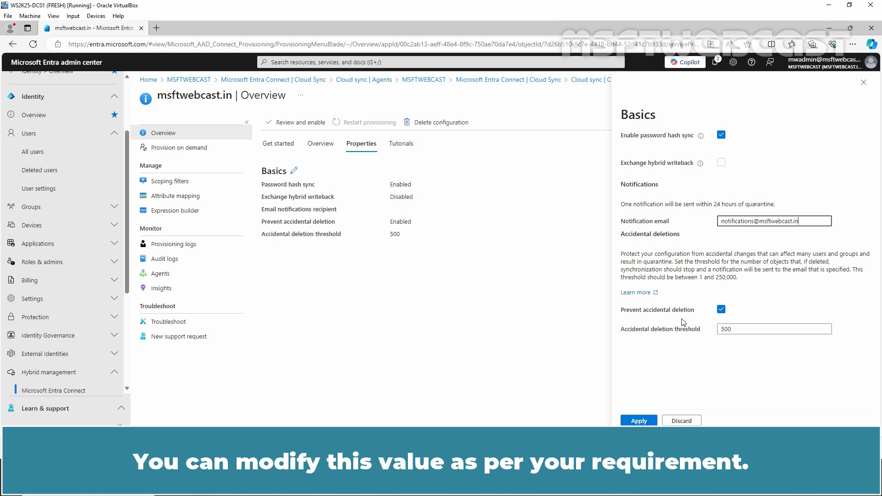
{"action": "left_click", "coordinate": [639, 420]}
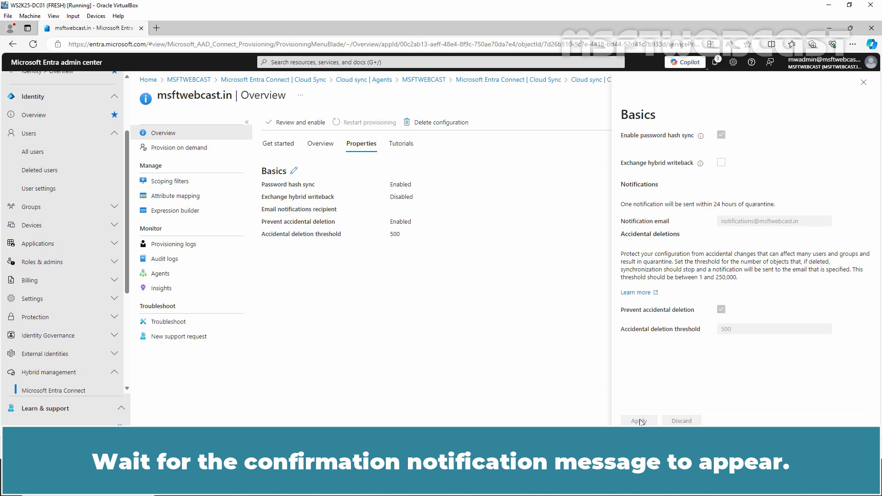
{"action": "left_click", "coordinate": [638, 420]}
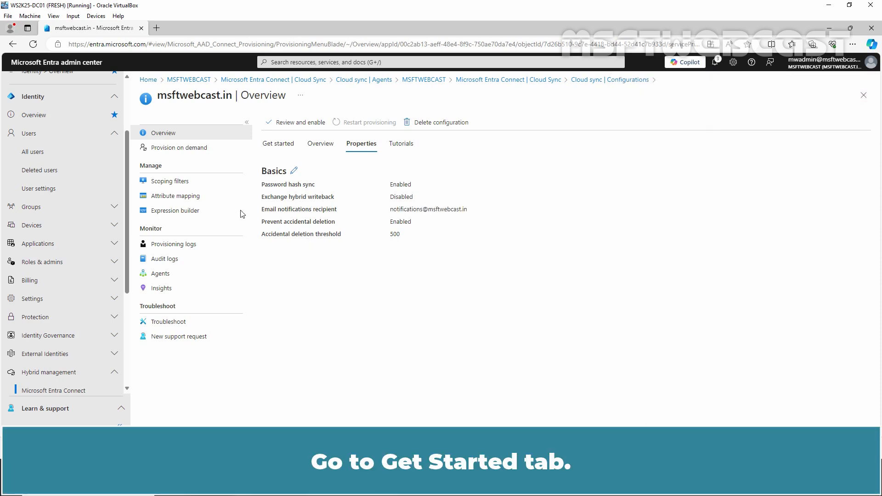
Review and enable the msftwebcast.in cloud sync configuration from Get started
{"action": "left_click", "coordinate": [278, 144]}
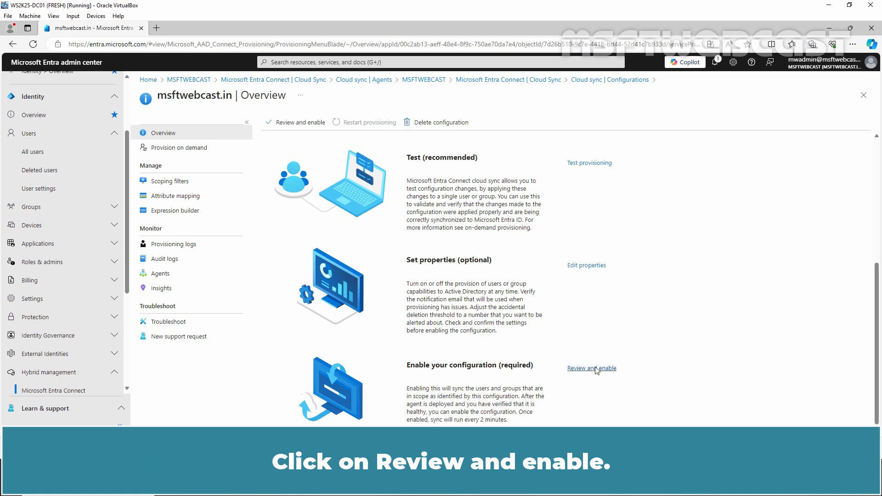
{"action": "left_click", "coordinate": [591, 368]}
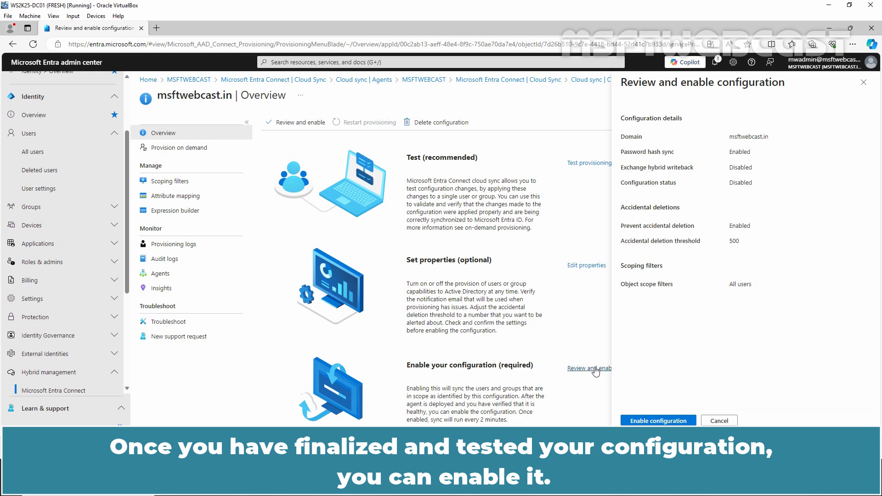
{"action": "left_click", "coordinate": [657, 420]}
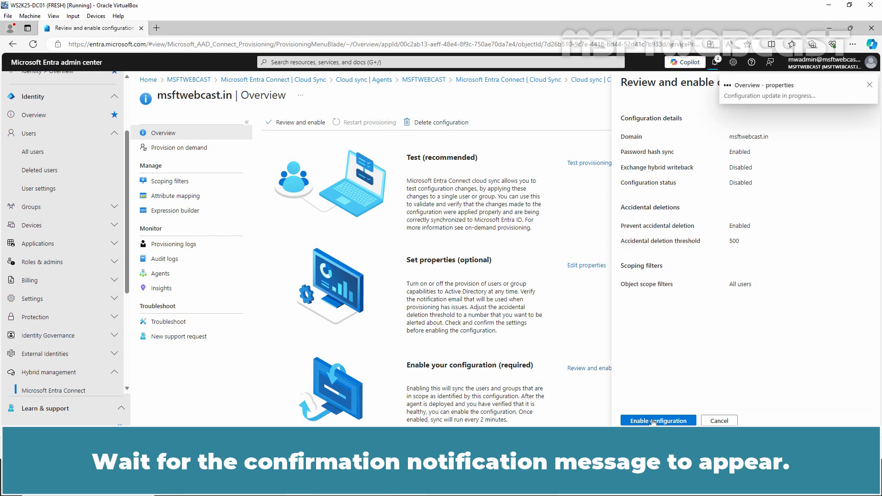
{"action": "left_click", "coordinate": [657, 420]}
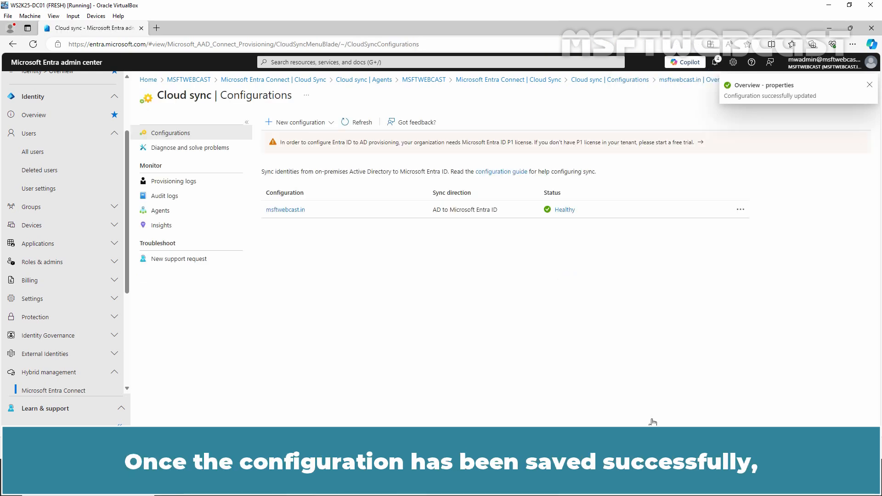
Open the msftwebcast.in configuration overview to confirm it is enabled and healthy
{"action": "left_click", "coordinate": [868, 85]}
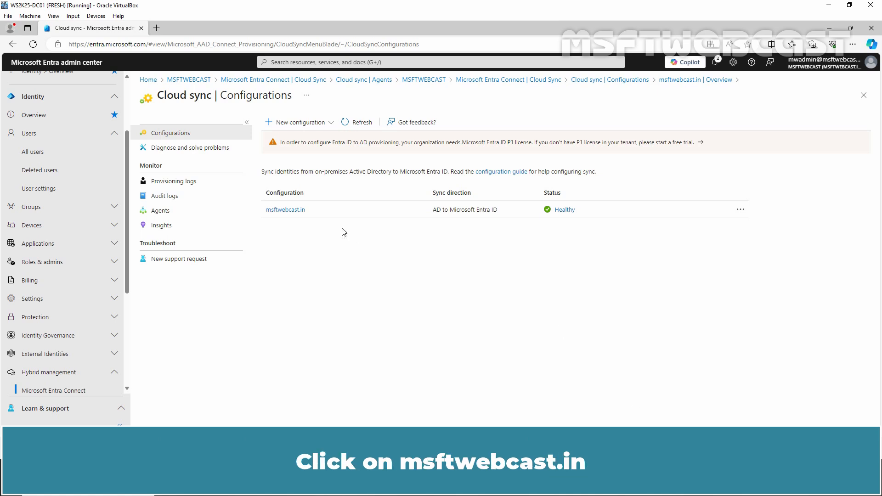
{"action": "left_click", "coordinate": [285, 209]}
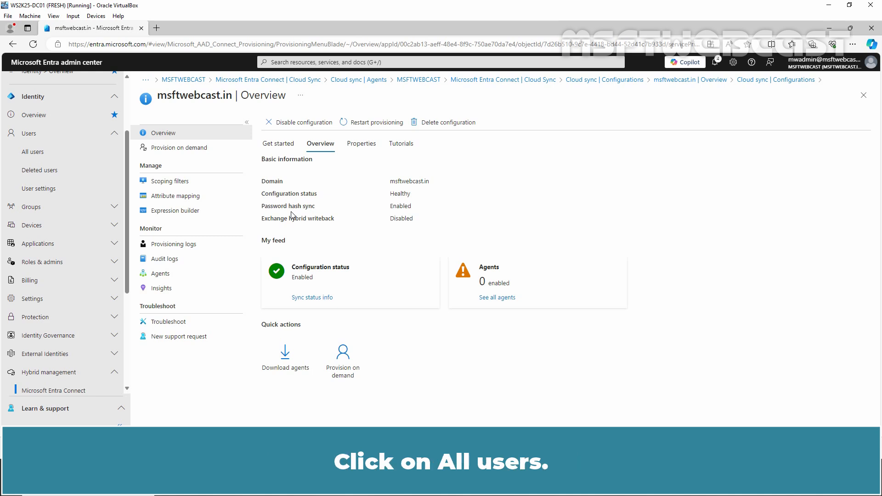
Filter All users by On-premises sync enabled = Yes, showing three synced accounts
{"action": "left_click", "coordinate": [32, 151]}
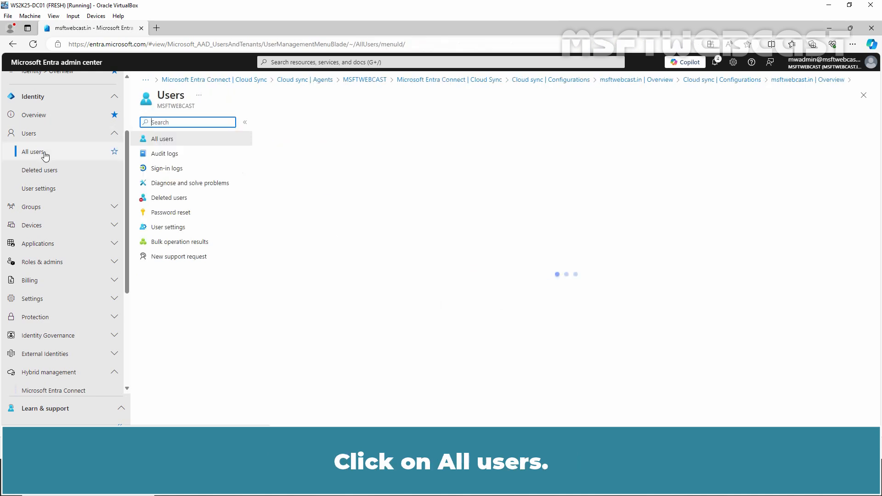
{"action": "left_click", "coordinate": [33, 152]}
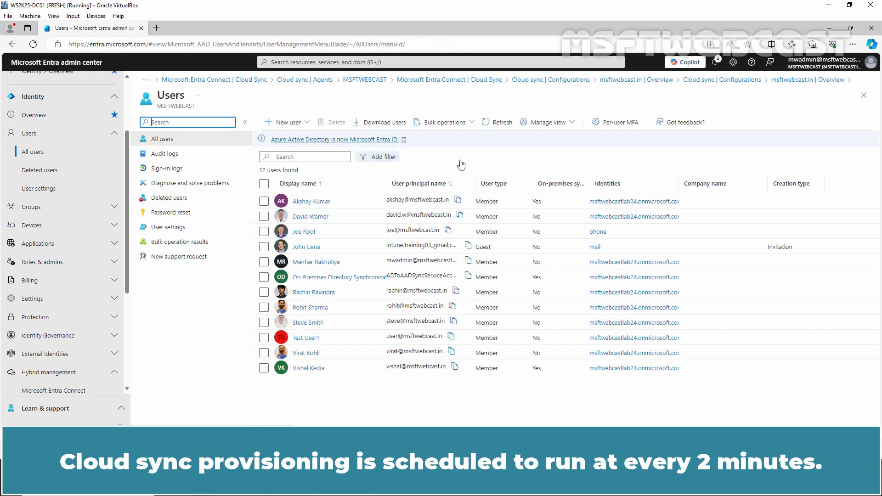
{"action": "left_click", "coordinate": [496, 122]}
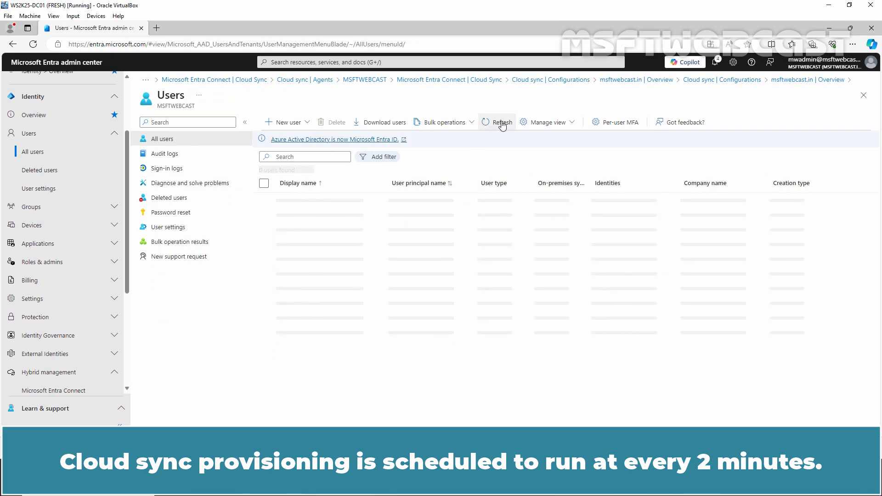
{"action": "left_click", "coordinate": [382, 156]}
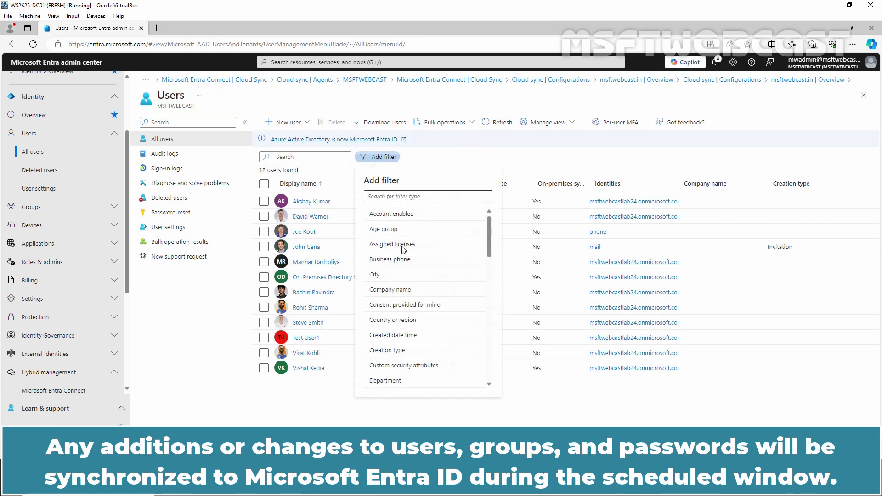
{"action": "scroll", "scroll_direction": "down", "scroll_amount": 3}
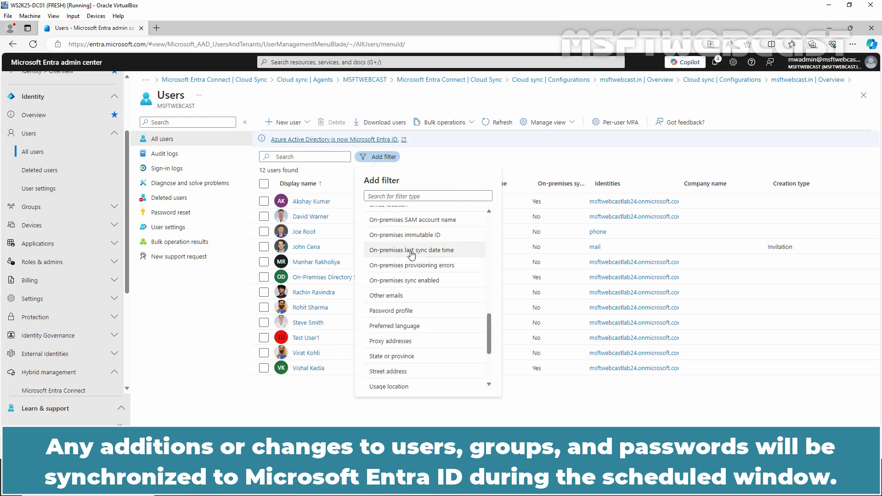
{"action": "left_click", "coordinate": [404, 280]}
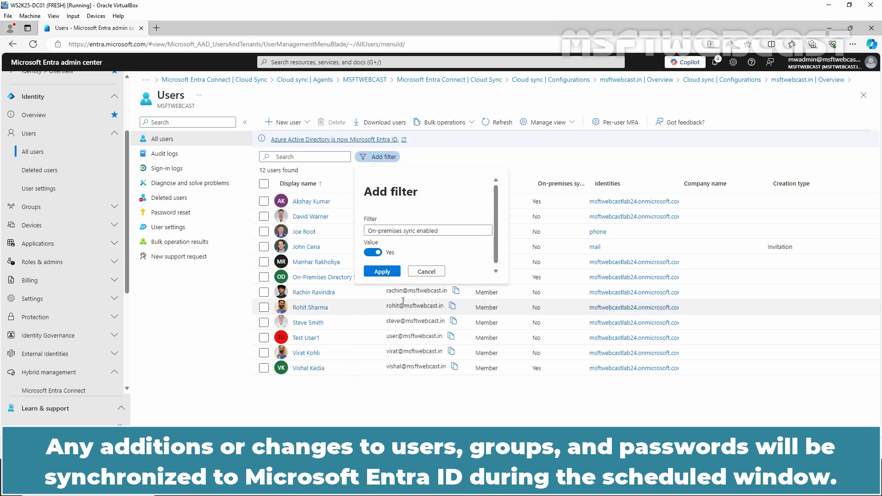
{"action": "left_click", "coordinate": [381, 271]}
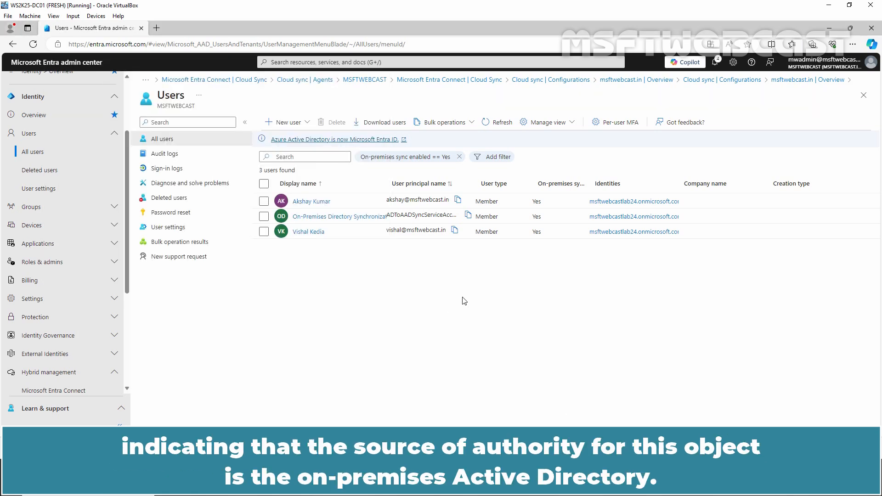
{"action": "mouse_move", "coordinate": [460, 297]}
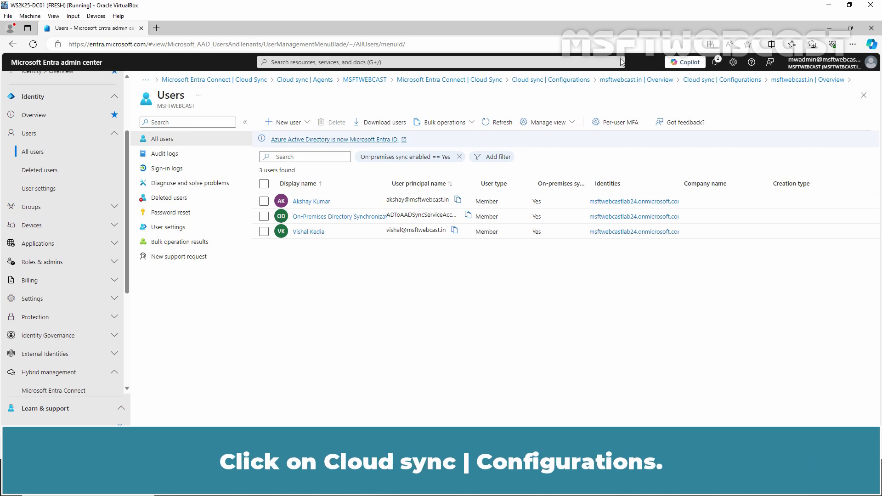
Open the cloud sync provisioning logs from the Configurations page
{"action": "left_click", "coordinate": [549, 80]}
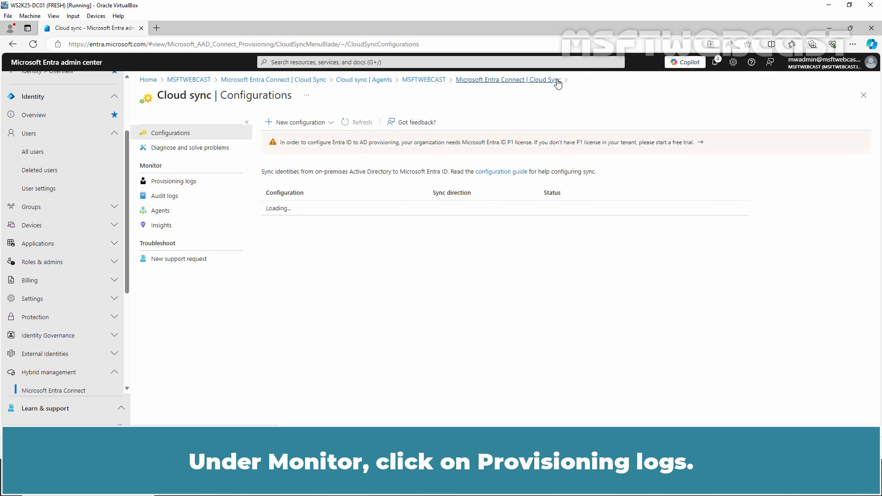
{"action": "left_click", "coordinate": [174, 180]}
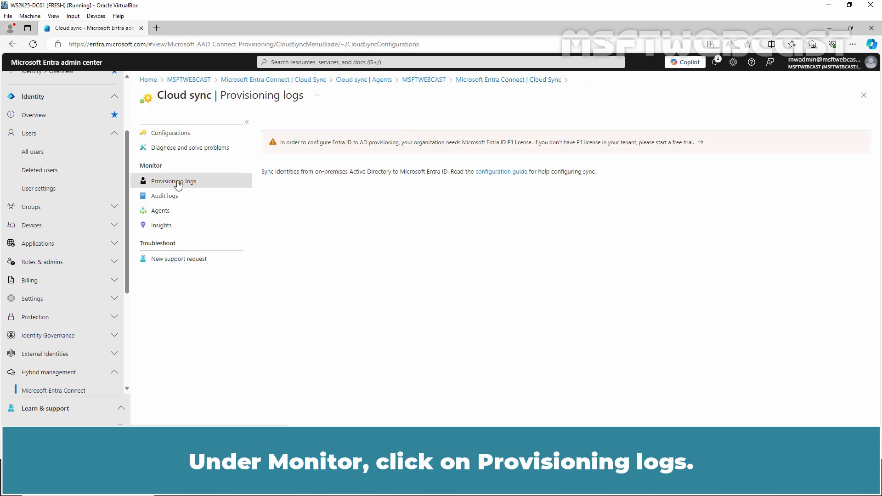
{"action": "left_click", "coordinate": [177, 181]}
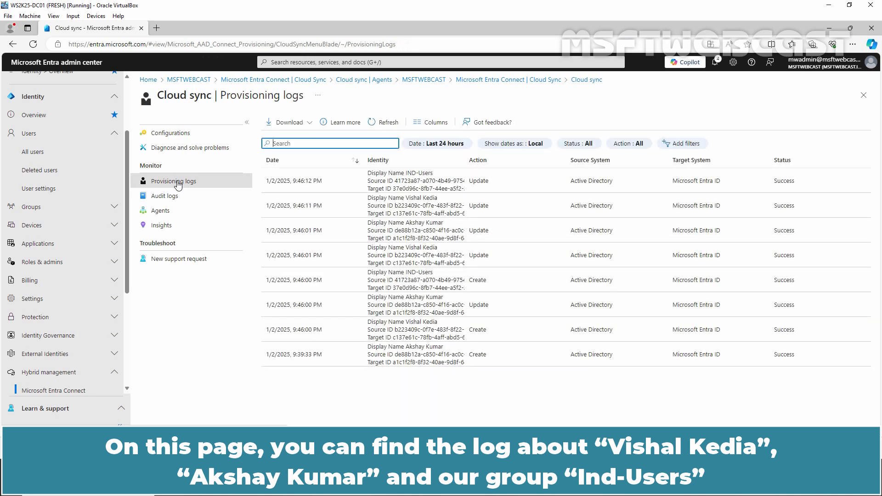